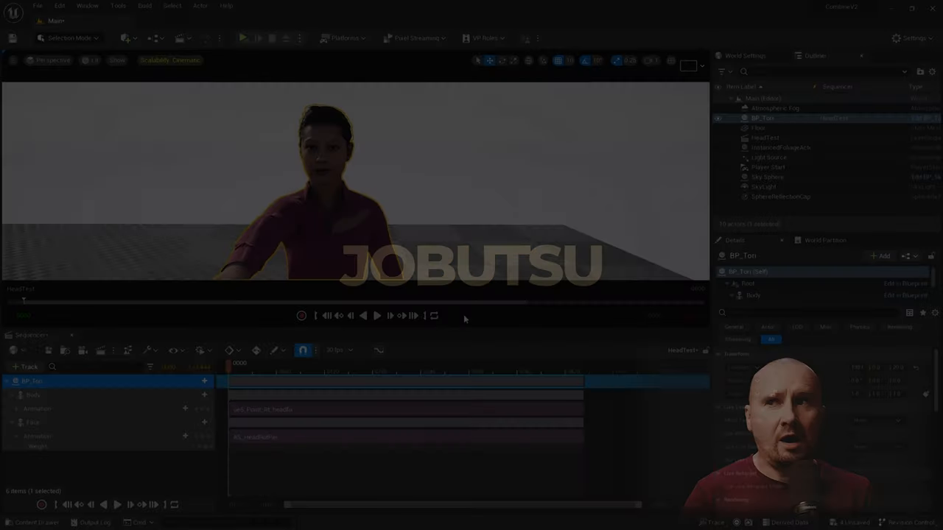
# Step: Preview the sequence in the level, then open the AS_HeadRotPer facial animation asset for editing
pyautogui.click(377, 316)
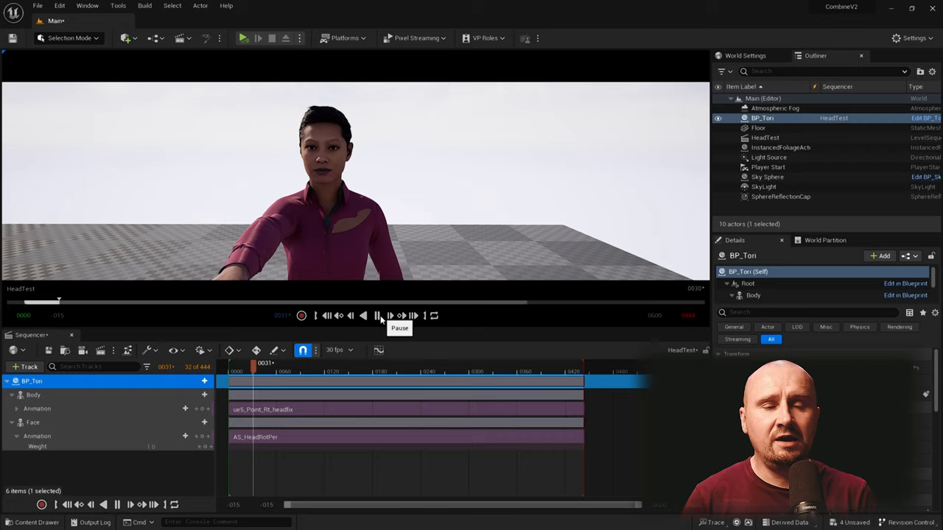
pyautogui.click(243, 39)
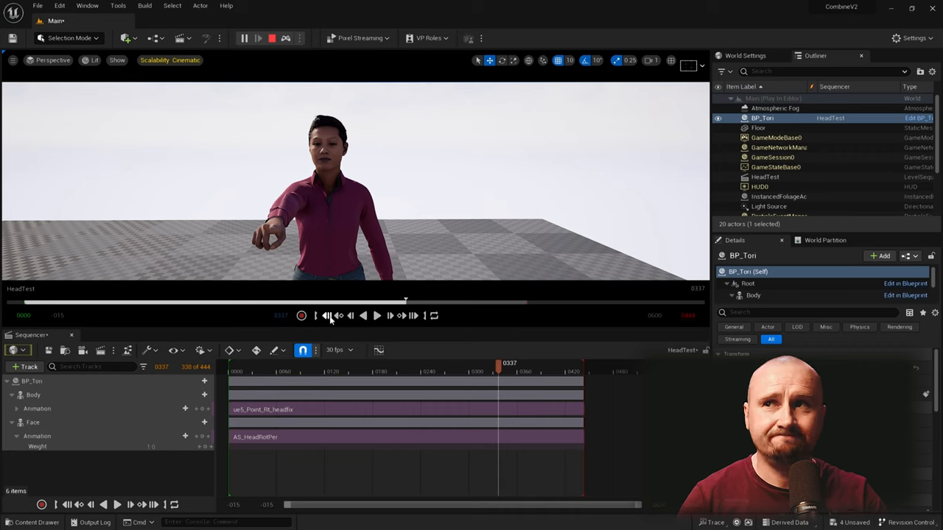
pyautogui.click(327, 315)
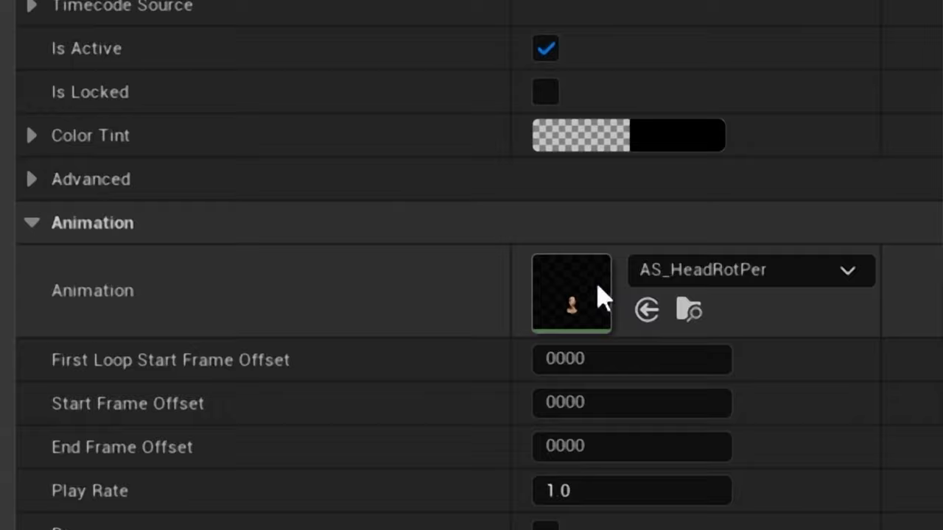
pyautogui.doubleClick(572, 293)
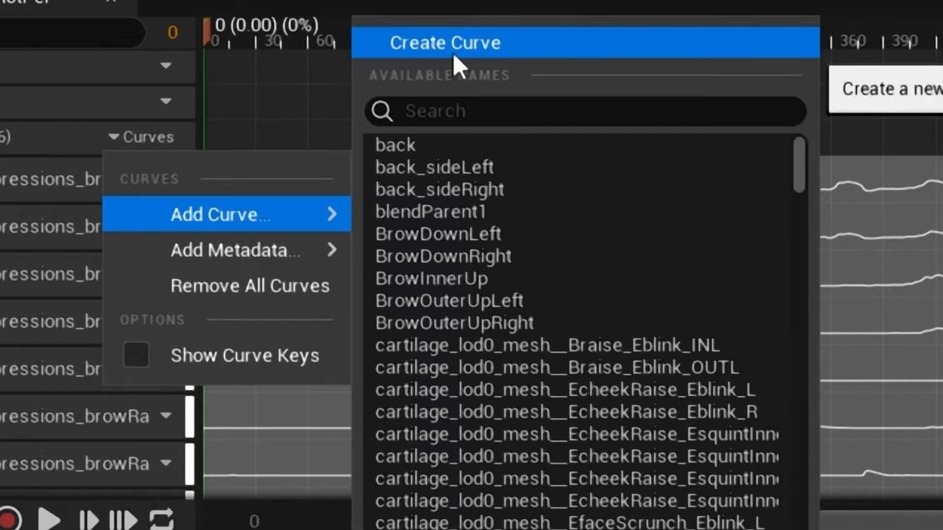
# Step: Create a new curve on the animation named HeadControlSwitch
pyautogui.click(445, 42)
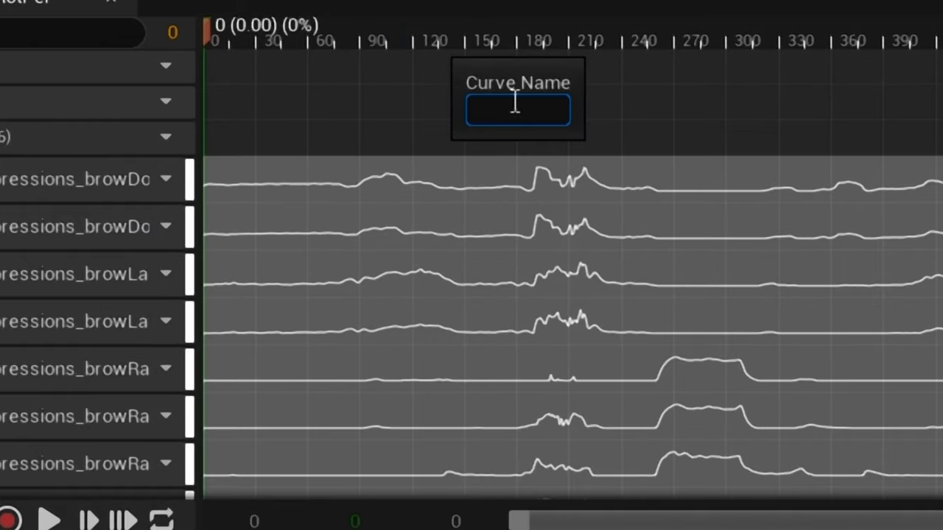
pyautogui.write('Head')
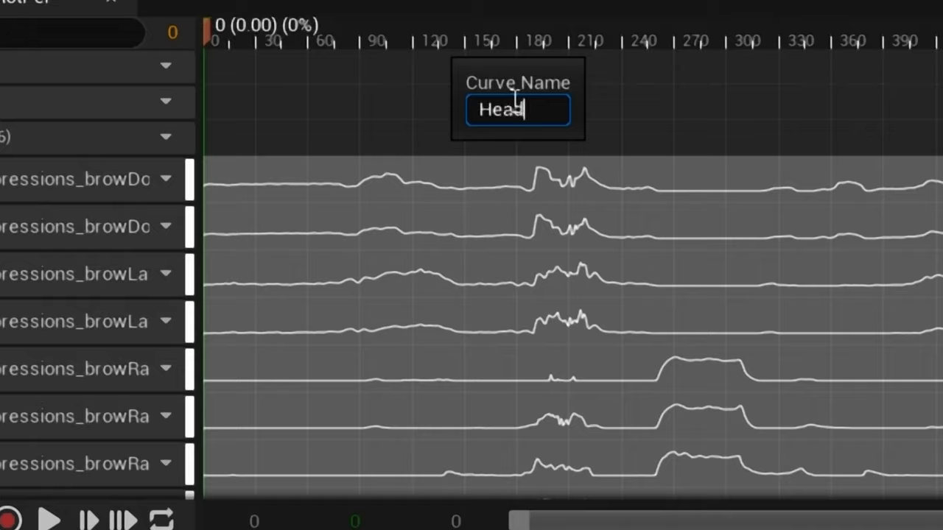
pyautogui.write('Cont')
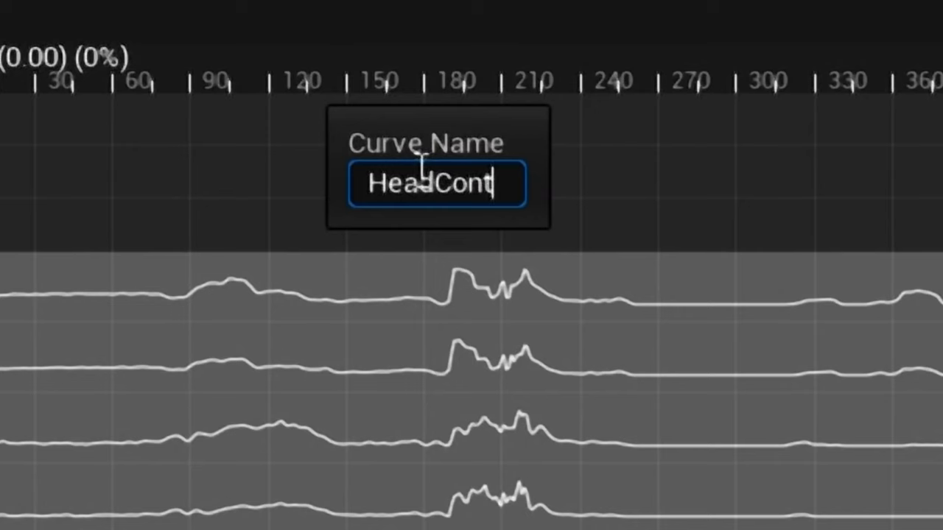
pyautogui.write('rolSwit')
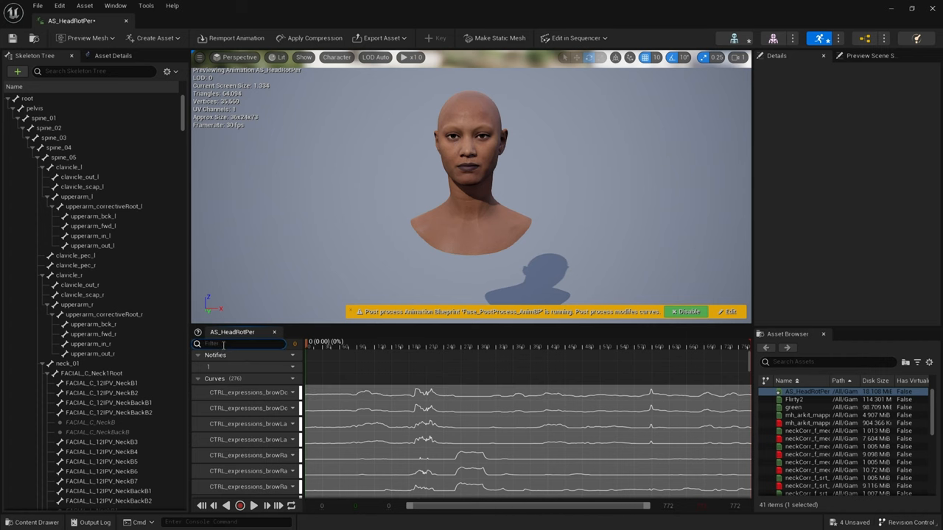
# Step: Filter curves by 'head', key HeadControlSwitch at frame 0 and set its value to 0
pyautogui.write('head')
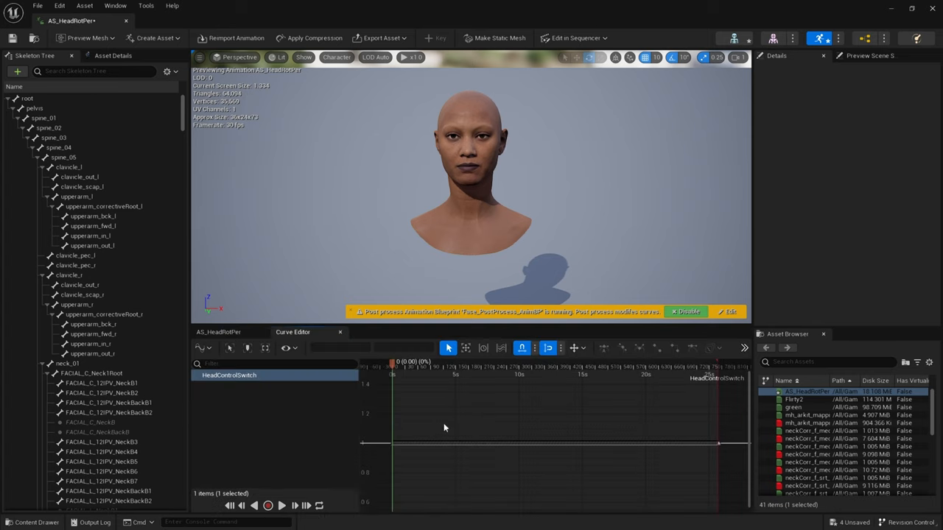
pyautogui.moveTo(445, 428); pyautogui.dragTo(349, 470)
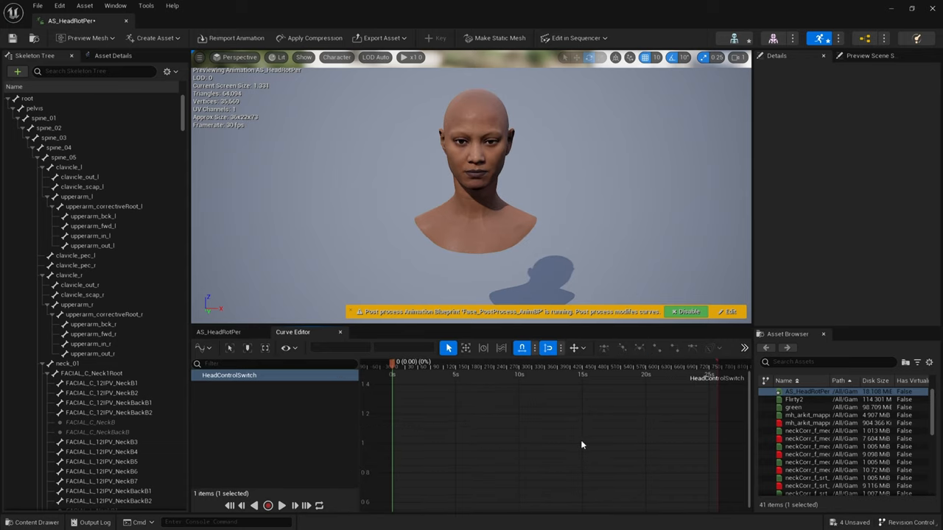
pyautogui.moveTo(398, 426)
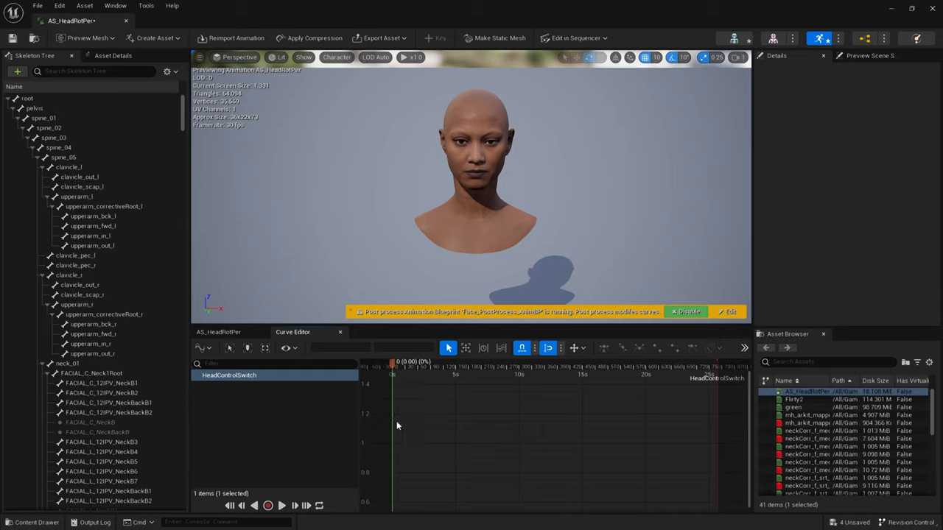
pyautogui.rightClick(398, 424)
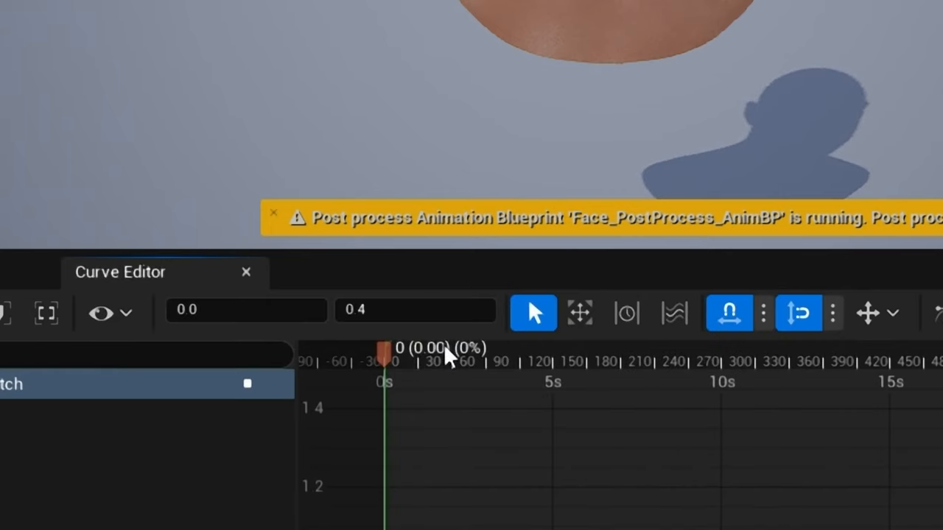
pyautogui.moveTo(404, 365)
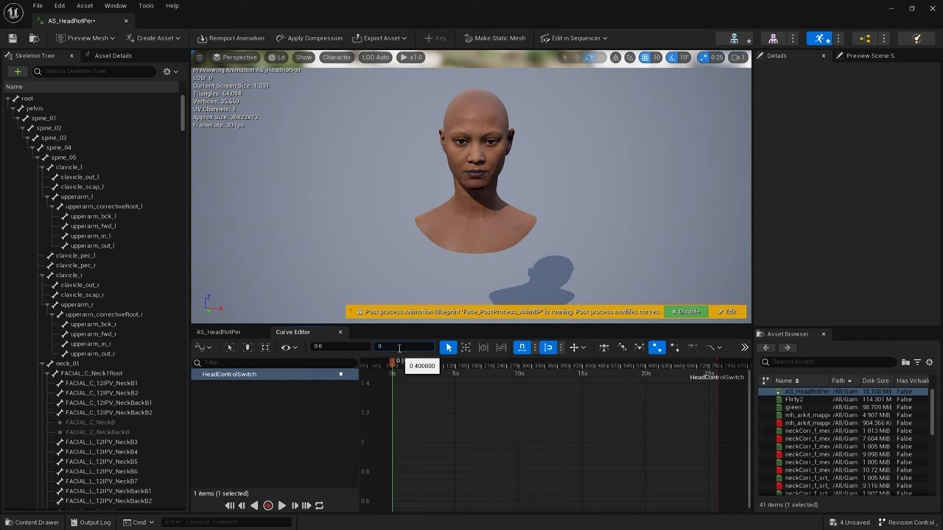
pyautogui.click(403, 348)
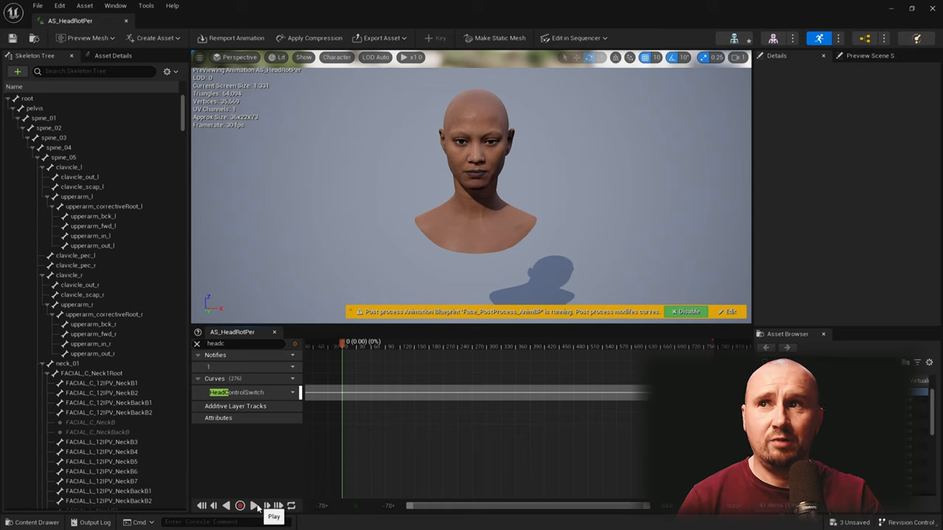
# Step: Play and pause the facial animation preview to check the result
pyautogui.click(253, 506)
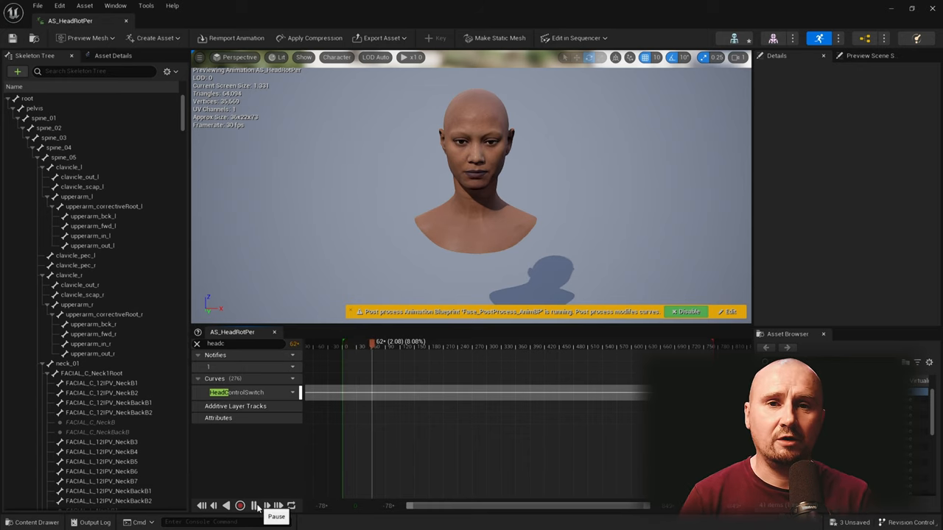
pyautogui.click(254, 505)
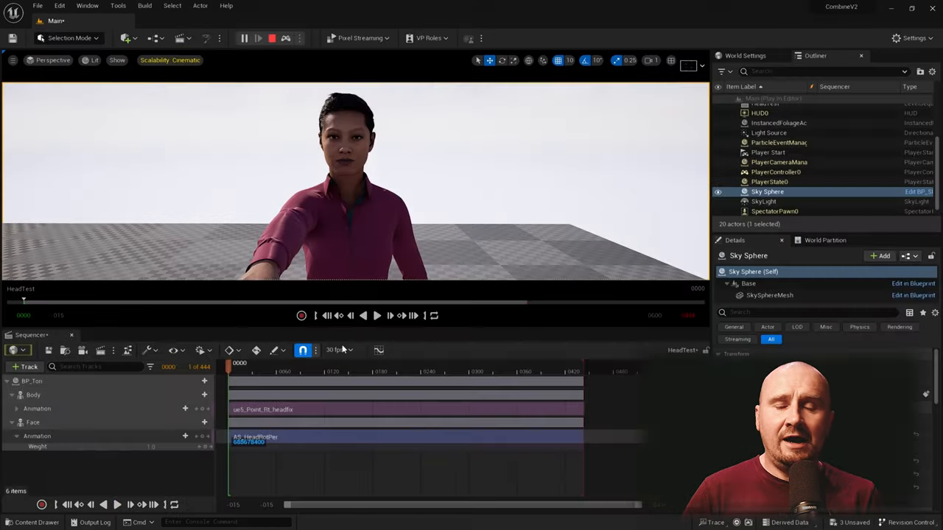
pyautogui.click(377, 315)
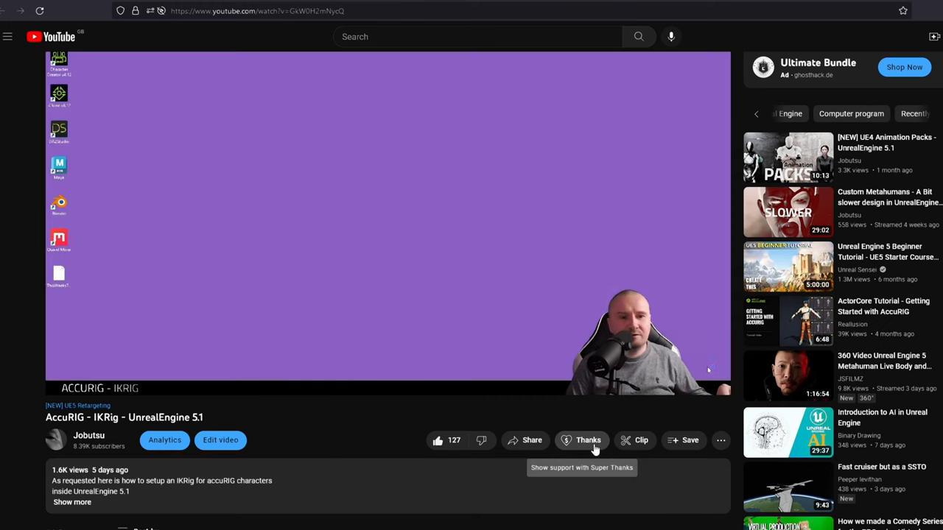
# Step: Go to Jobutsu's Buy Me a Coffee page and submit a one-coffee £5 support payment
pyautogui.click(589, 439)
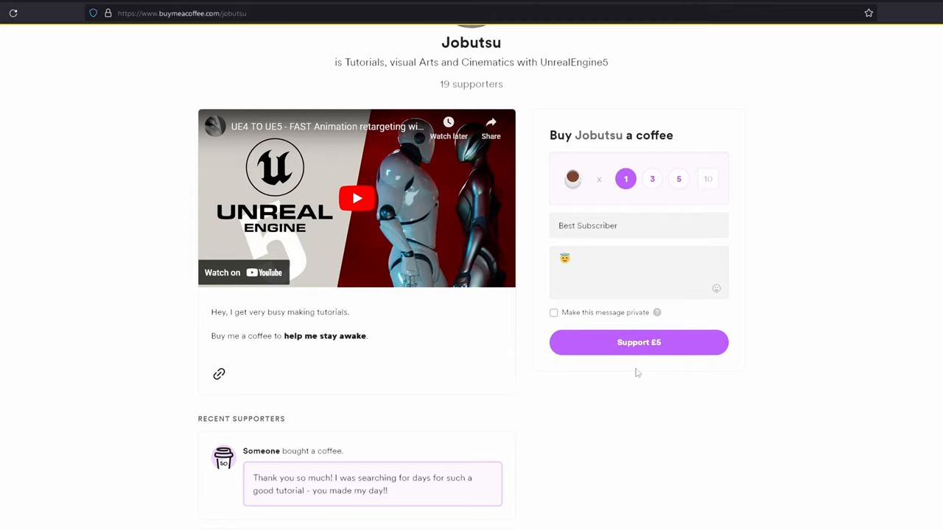
pyautogui.click(639, 342)
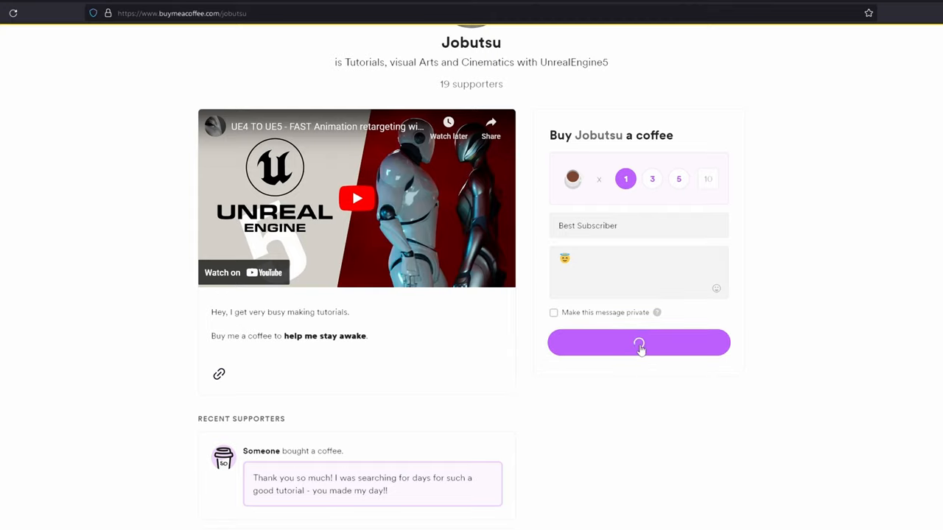